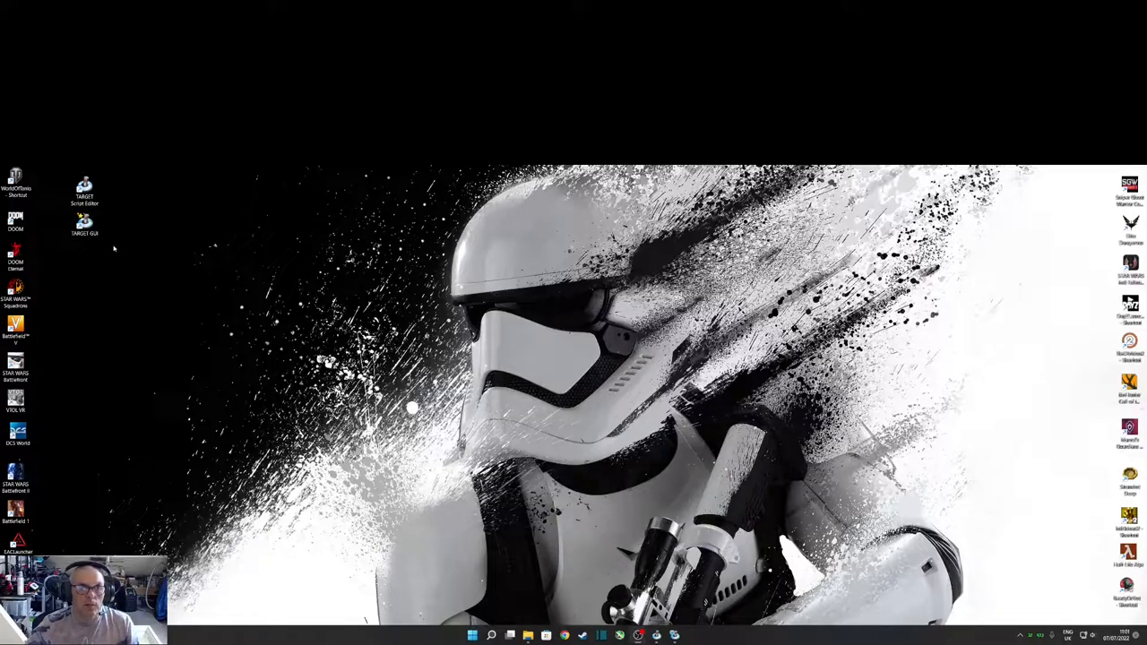
{"action": "mouse_move", "coordinate": [104, 233]}
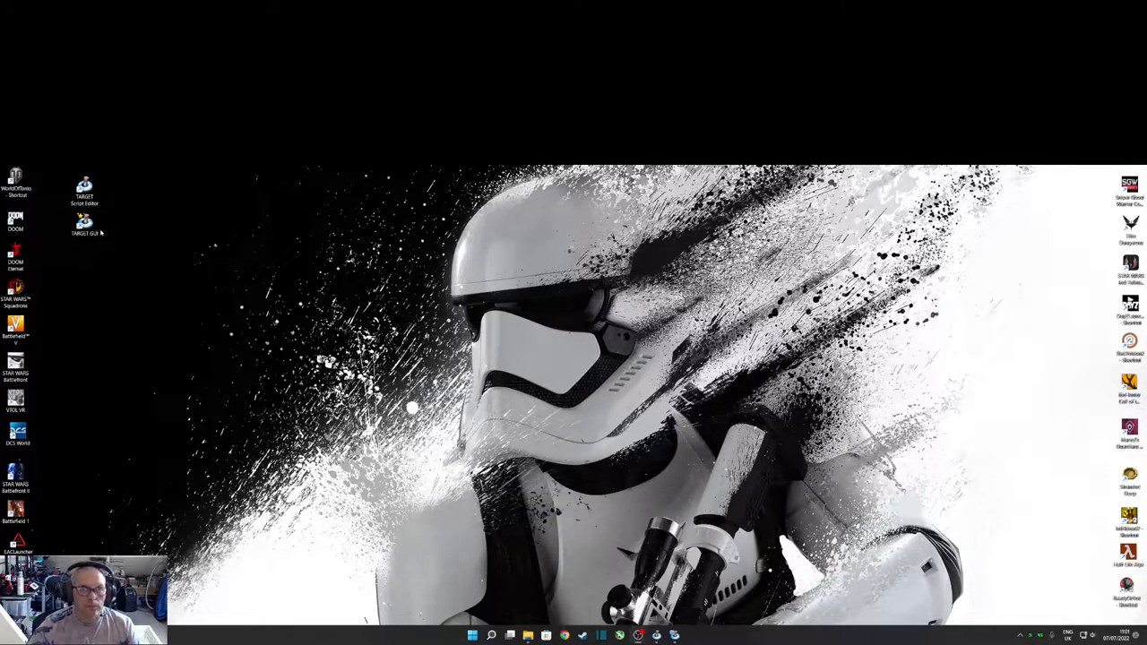
{"action": "mouse_move", "coordinate": [97, 266]}
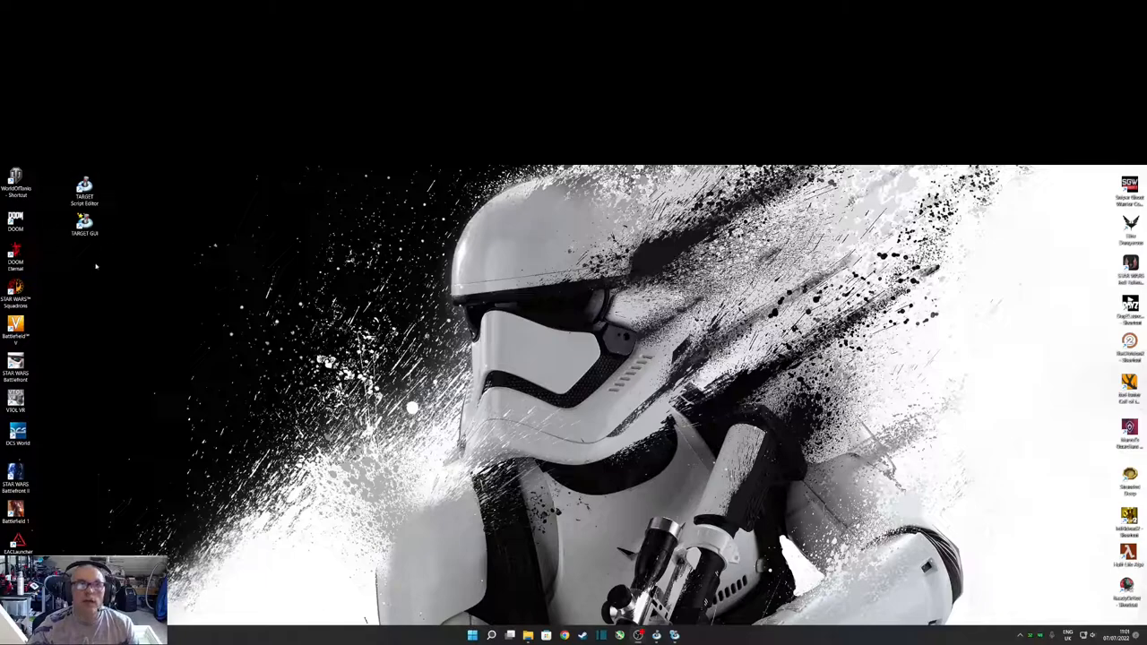
Step: Launch the TARGET Script Editor from its desktop shortcut
{"action": "left_click", "coordinate": [83, 226]}
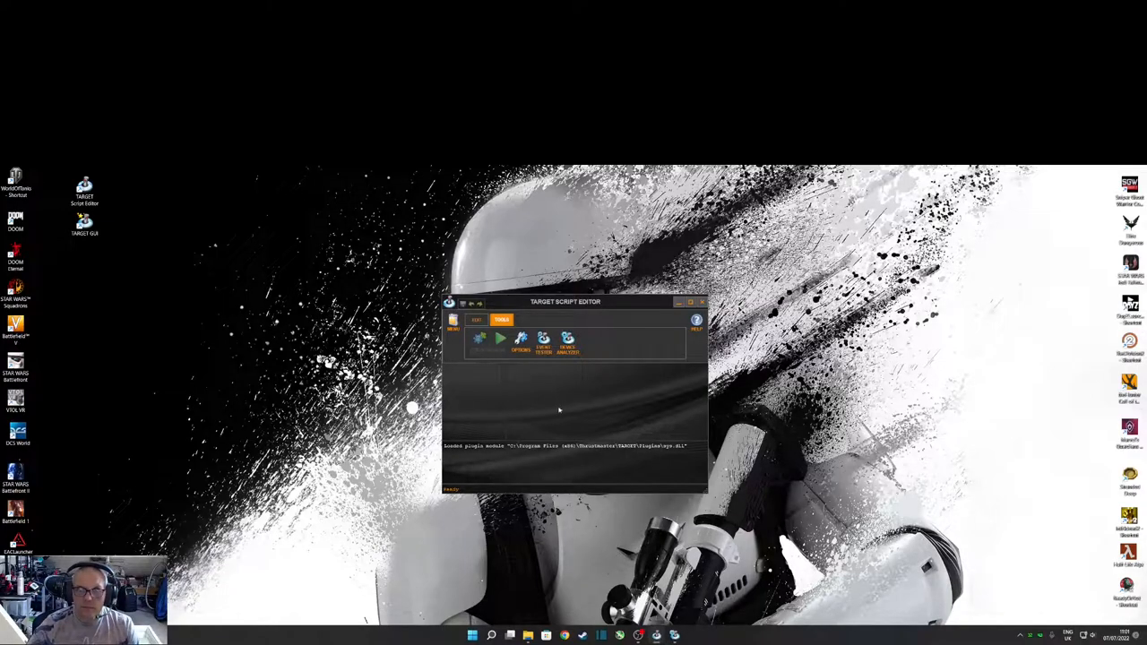
Step: Show the HOTAS Warthog throttle's axes and buttons in the Device Analyzer
{"action": "left_click", "coordinate": [83, 225]}
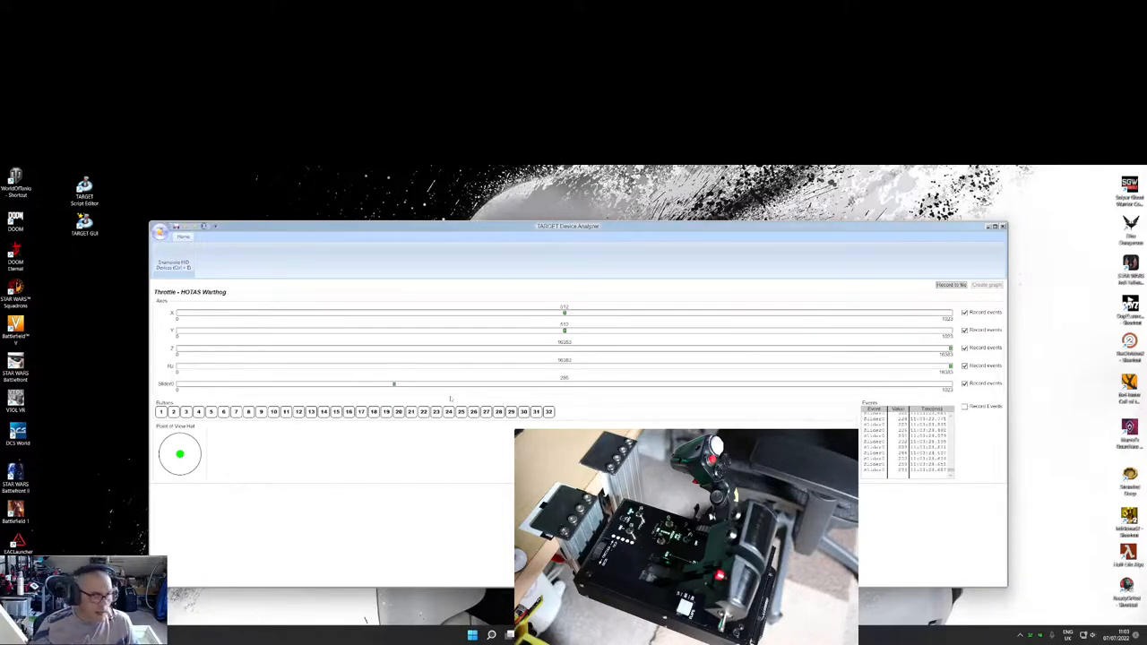
{"action": "left_click_drag", "start_coordinate": [394, 384], "coordinate": [785, 383]}
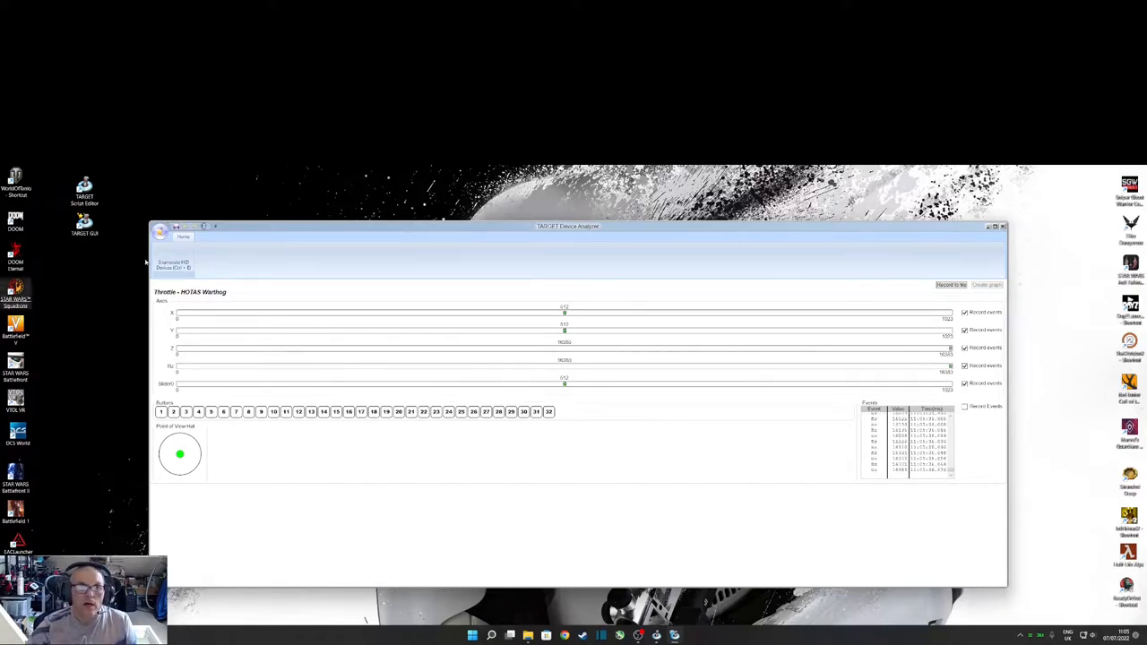
Step: Switch the analyzer to the Joystick - HOTAS Warthog entry in the device list
{"action": "left_click", "coordinate": [172, 258]}
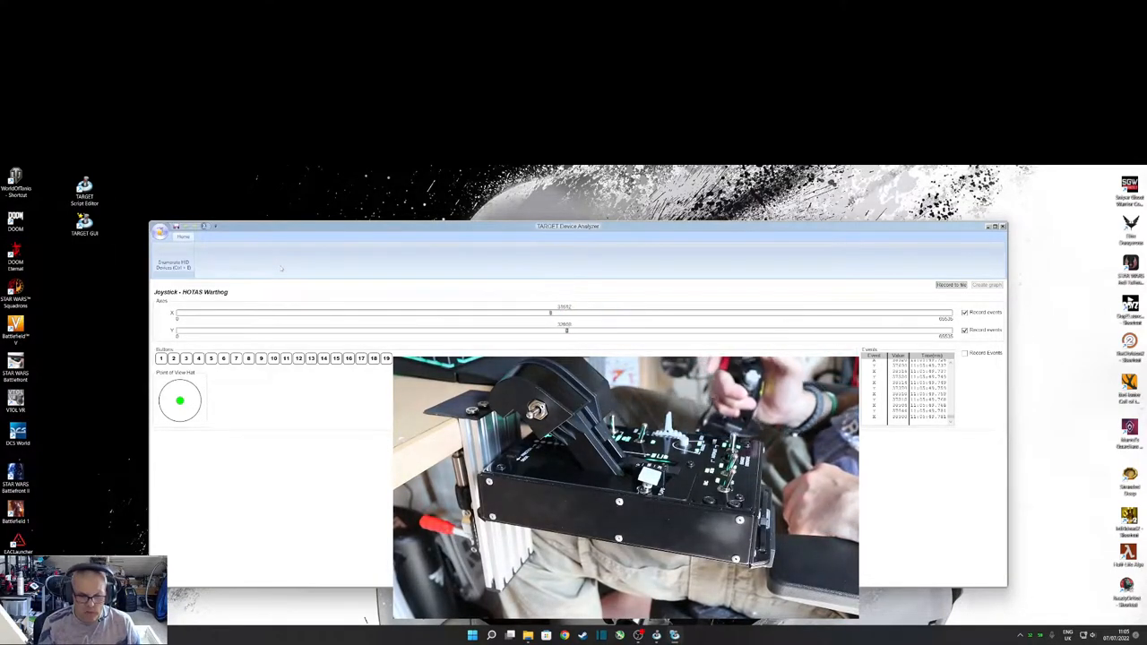
Step: Close the Device Analyzer and return to the Windows desktop
{"action": "left_click", "coordinate": [287, 358]}
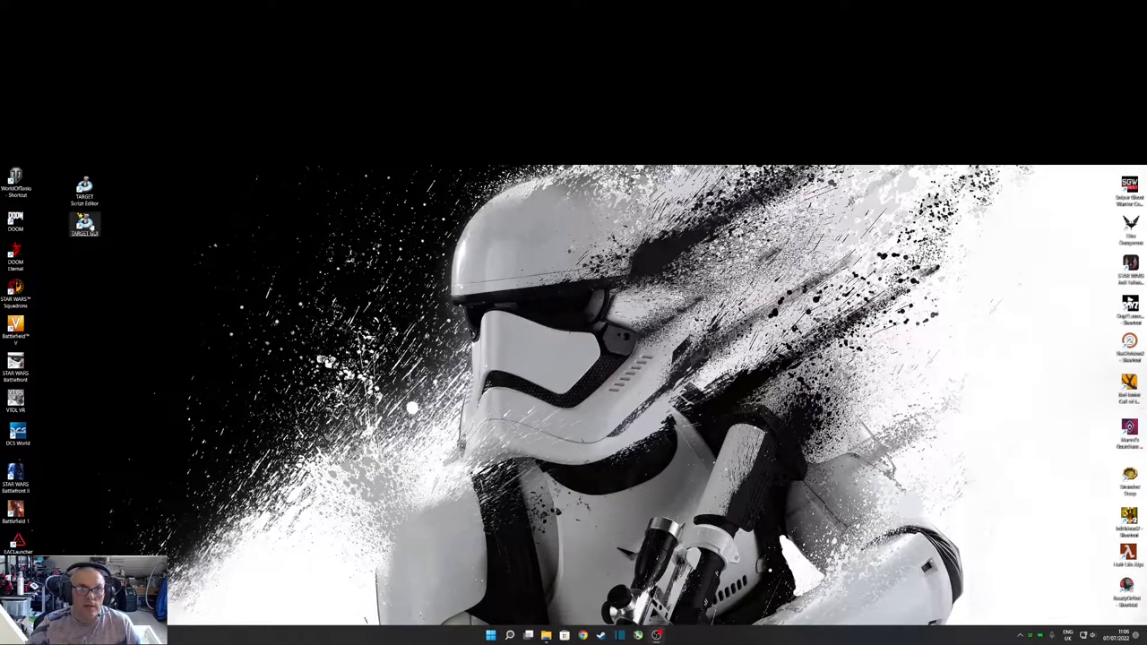
{"action": "double_click", "coordinate": [84, 223]}
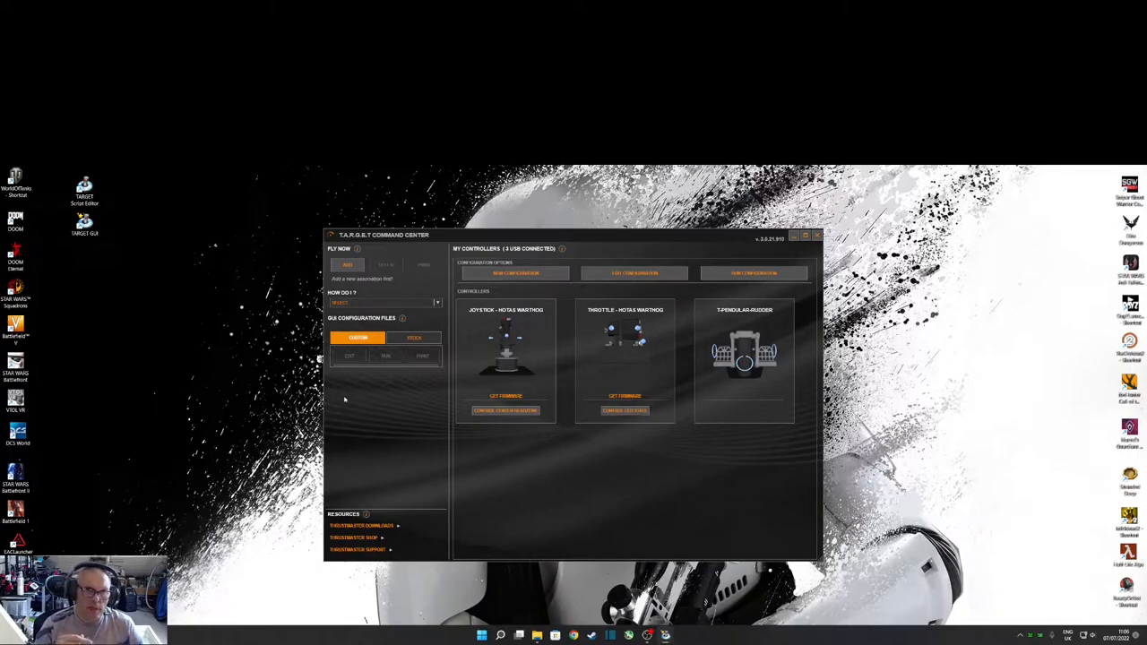
{"action": "mouse_move", "coordinate": [623, 331]}
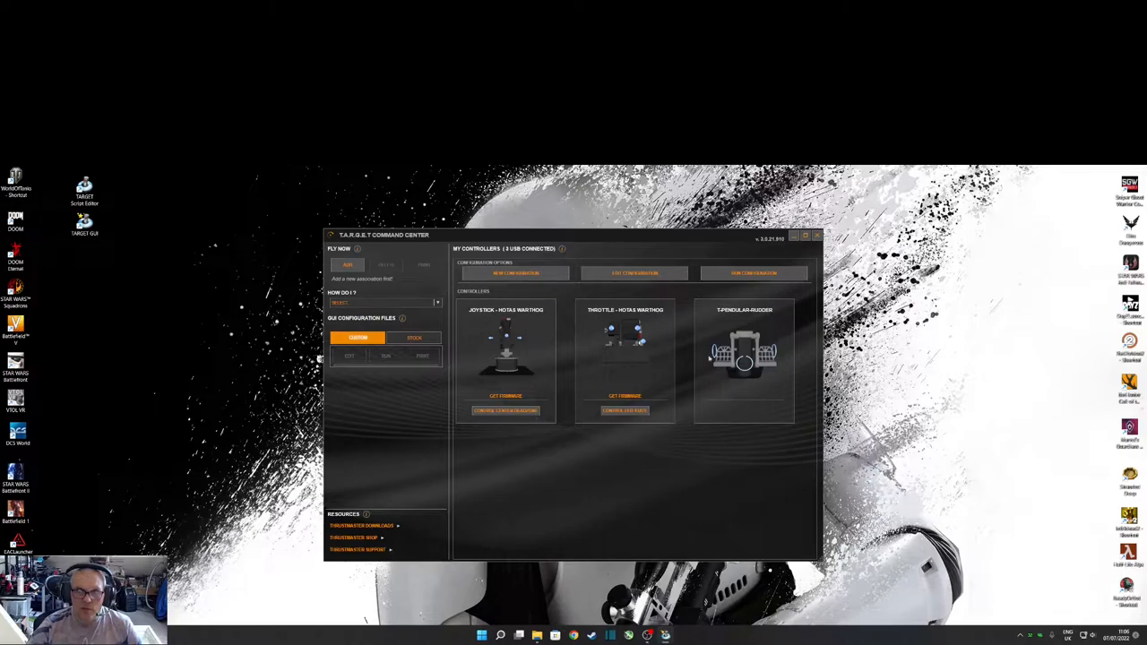
{"action": "mouse_move", "coordinate": [760, 376]}
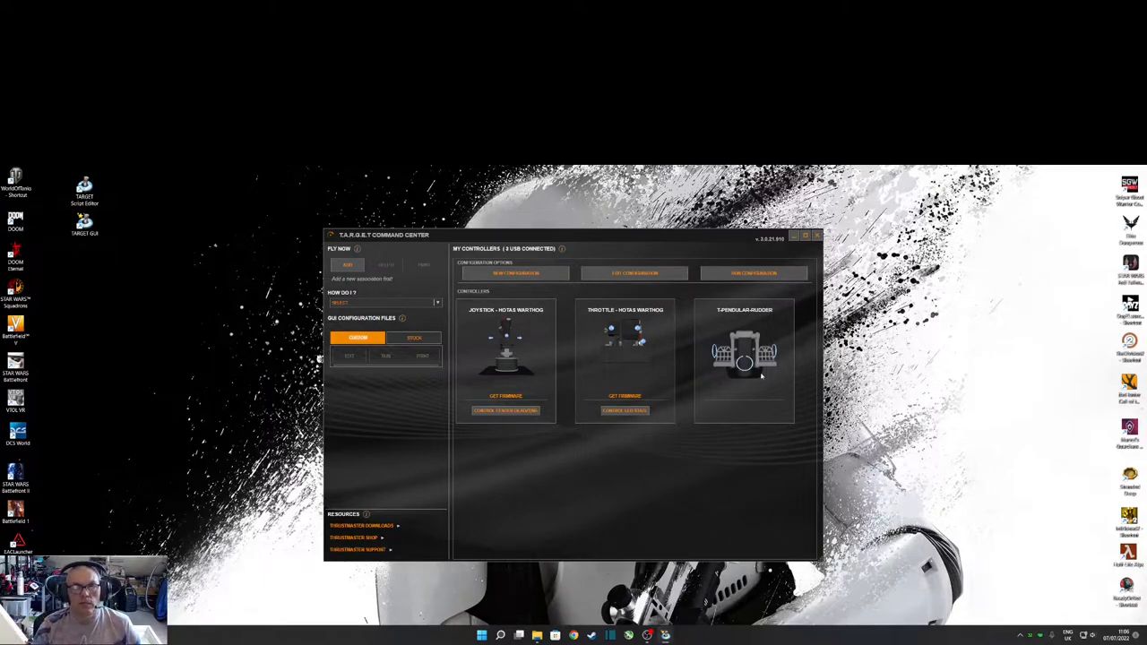
{"action": "mouse_move", "coordinate": [749, 387]}
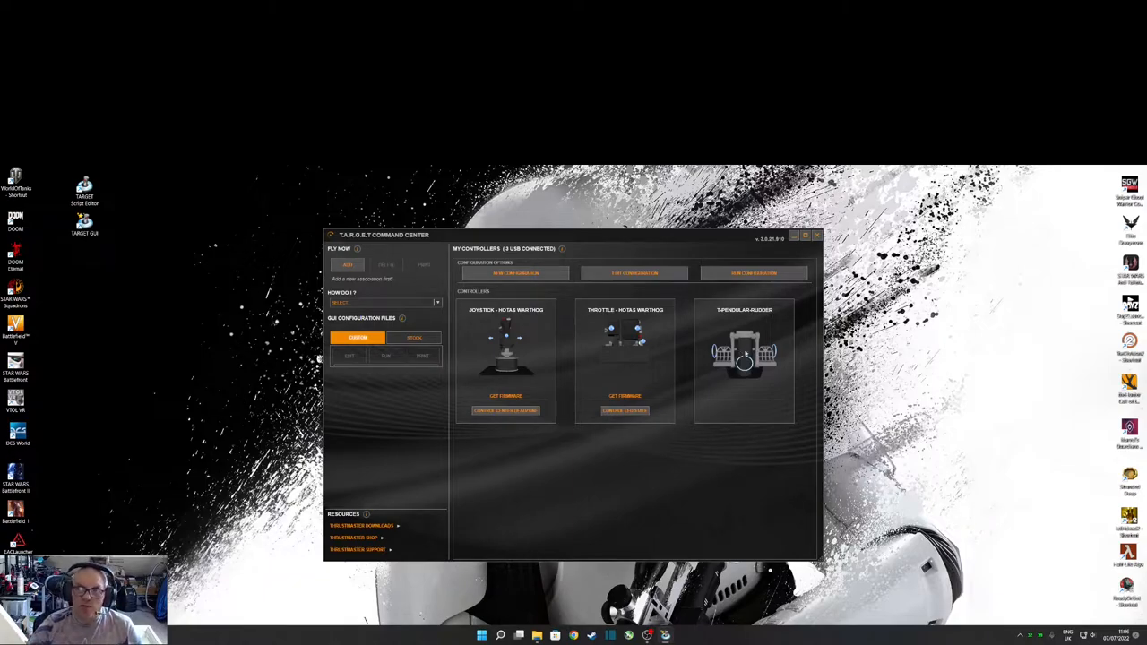
Step: Start the DCS World helicopter cockpit footage from the Command Center view
{"action": "left_click", "coordinate": [817, 236]}
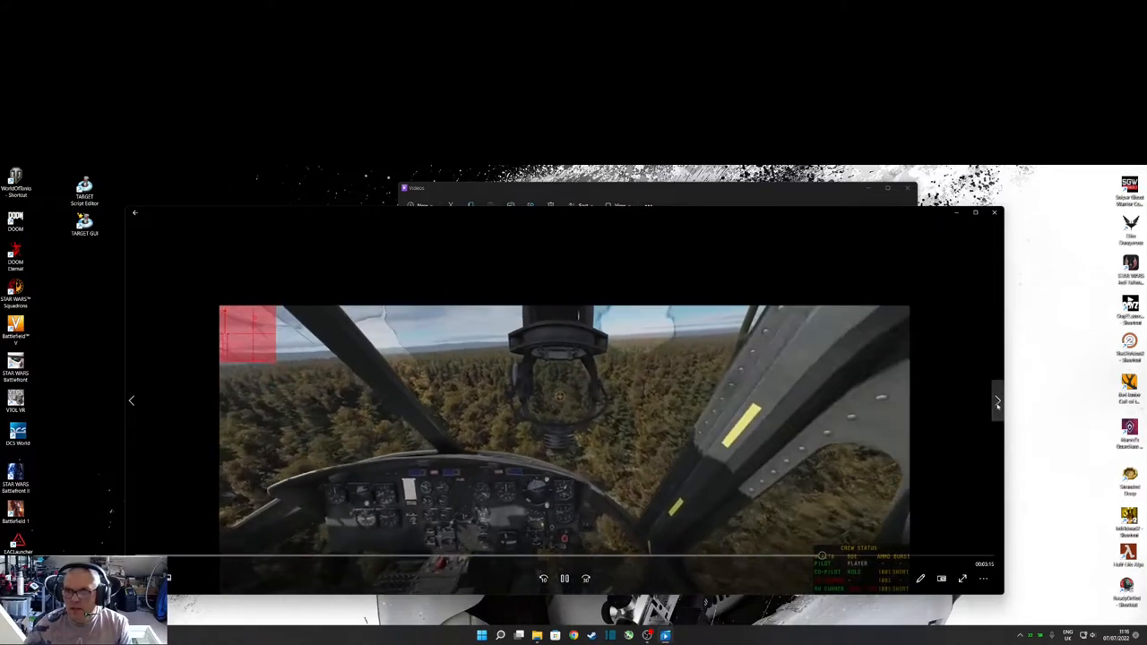
Step: Keep the DCS World video playing until the UH-1H Free Flight briefing appears
{"action": "left_click", "coordinate": [996, 401]}
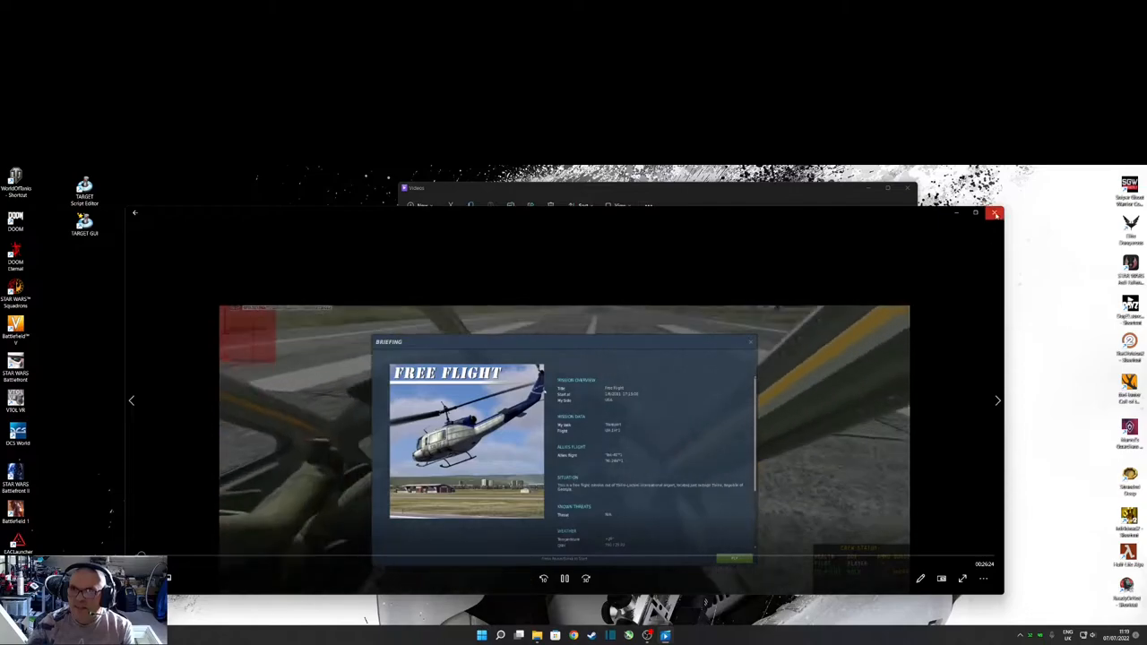
Step: Close the Photos viewer and show the Samsung drive's top-level folders in File Explorer
{"action": "left_click", "coordinate": [996, 213]}
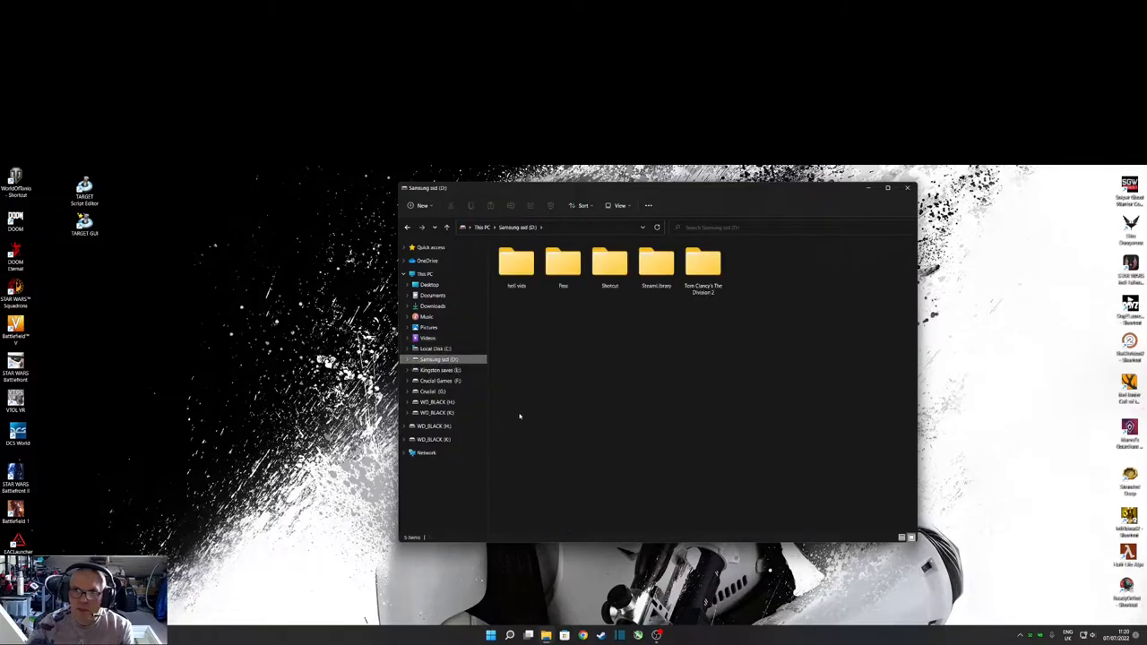
{"action": "left_click", "coordinate": [655, 265]}
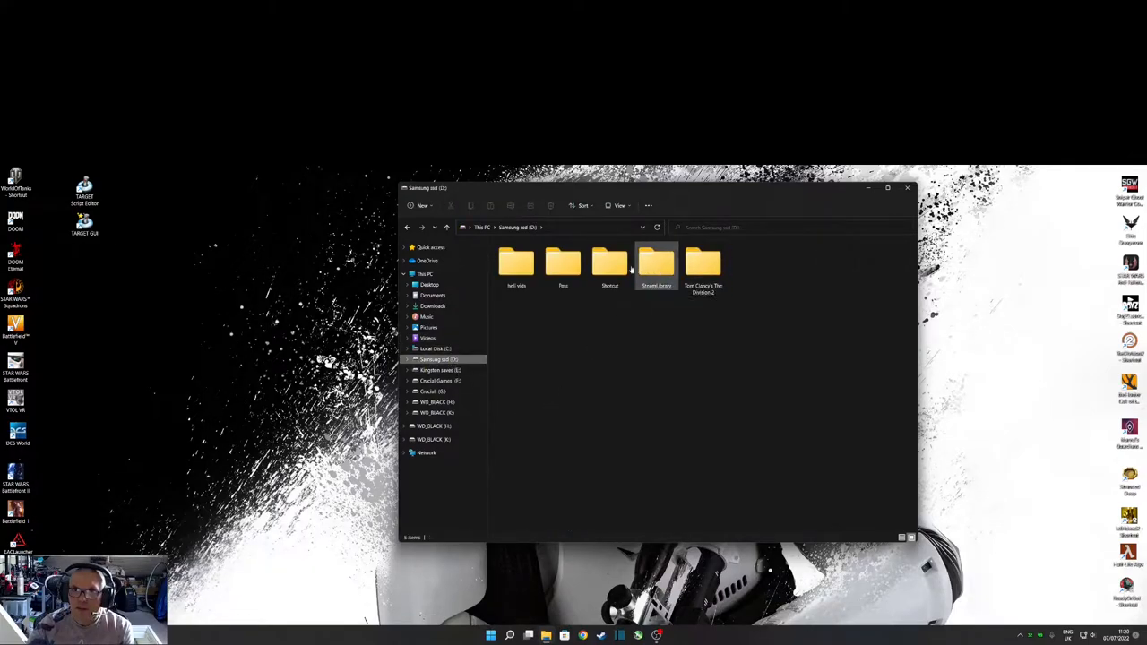